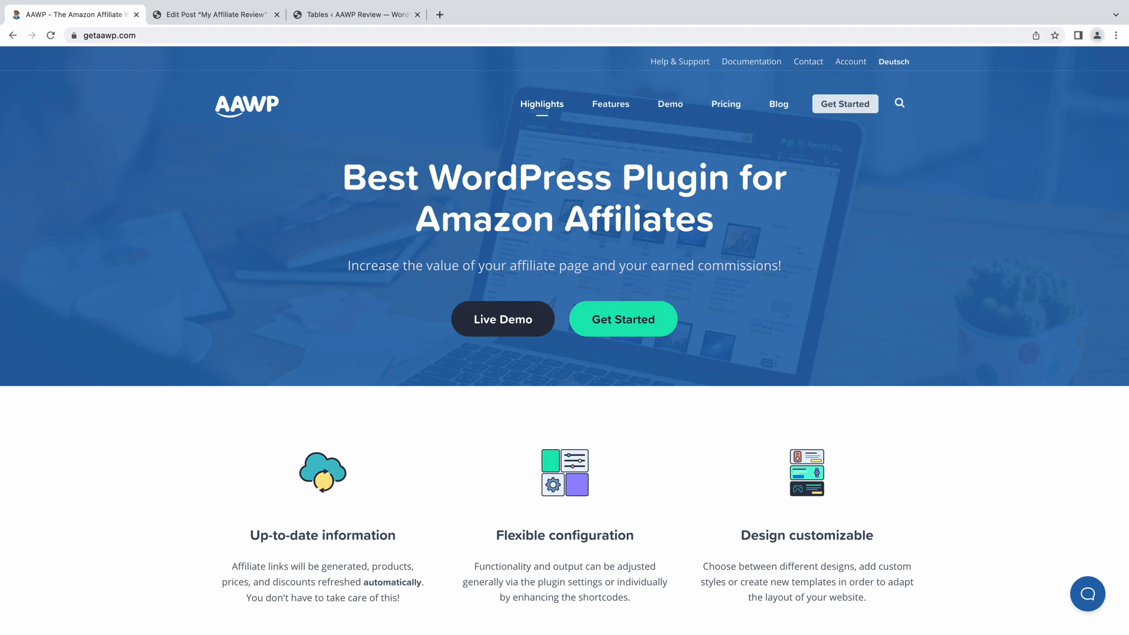
# Switch from the AAWP homepage to the editor for the 'My Affiliate Review' post.
pyautogui.click(214, 14)
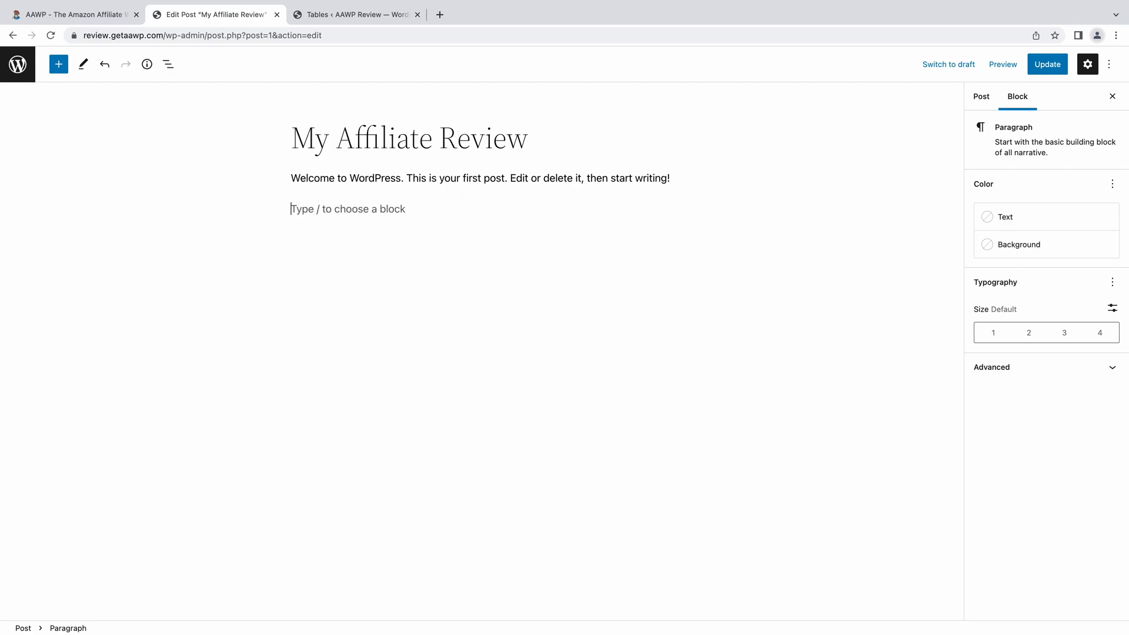
# Insert an AAWP block below the welcome paragraph via the block inserter.
pyautogui.write('/')
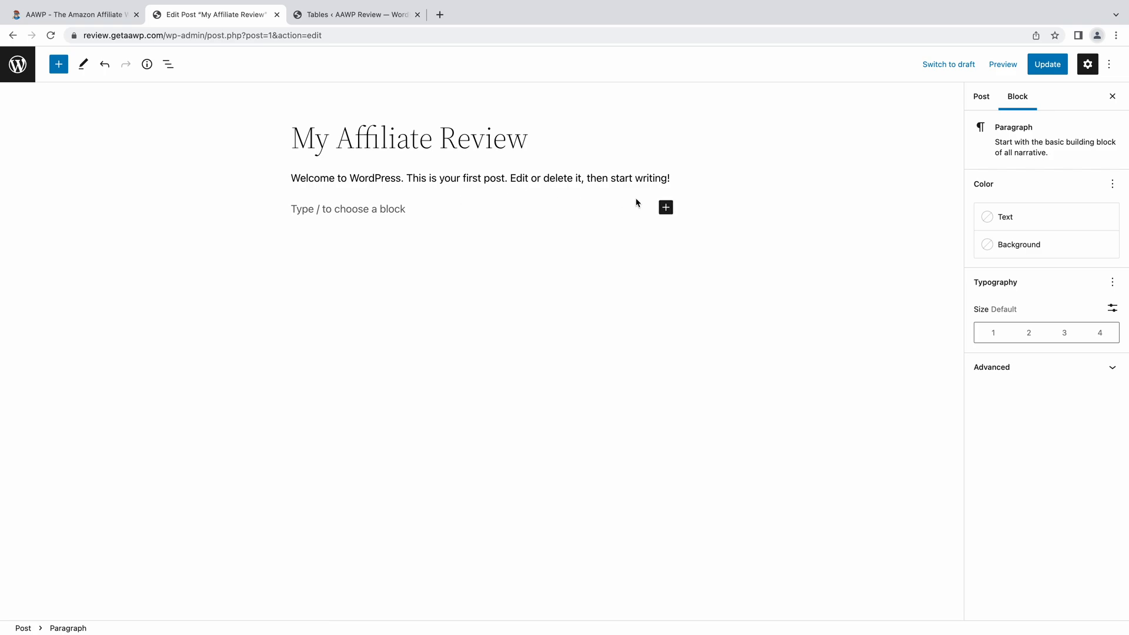
pyautogui.click(666, 207)
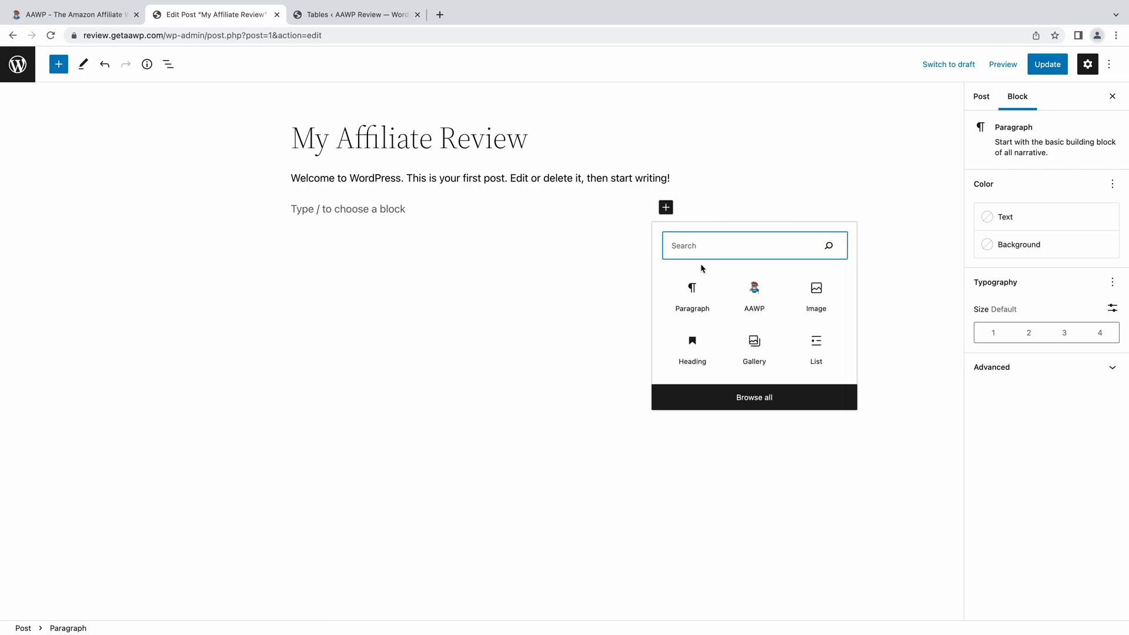
pyautogui.click(754, 294)
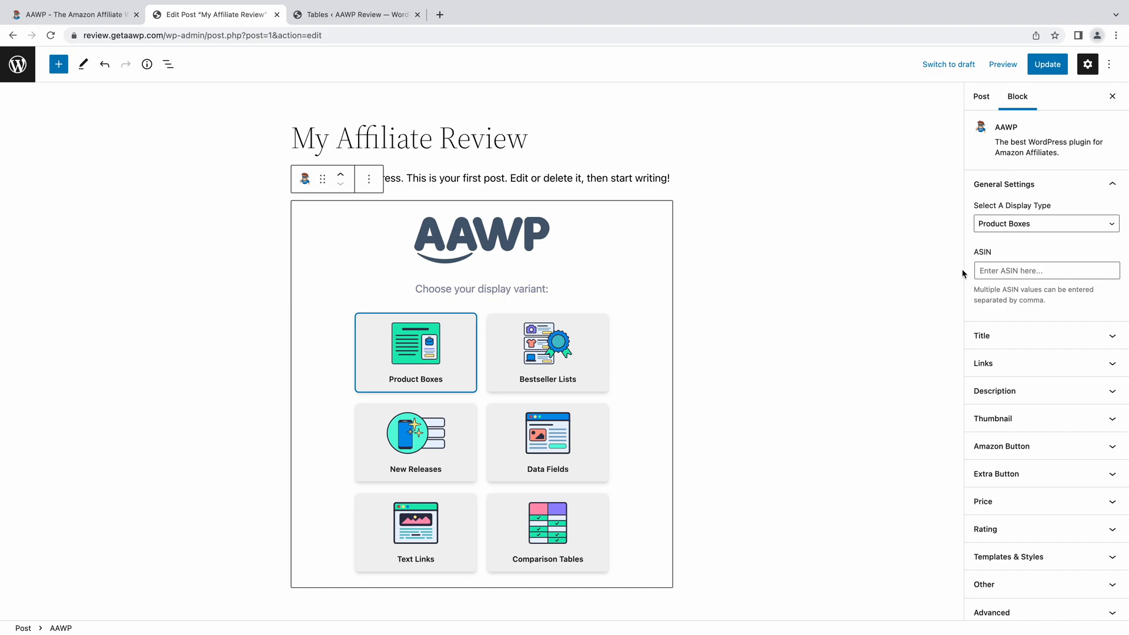
# Show a Seagate BarraCuda product box from ASIN B07H2RR55Q and begin an LG product search.
pyautogui.write('B07H2RR55Q')
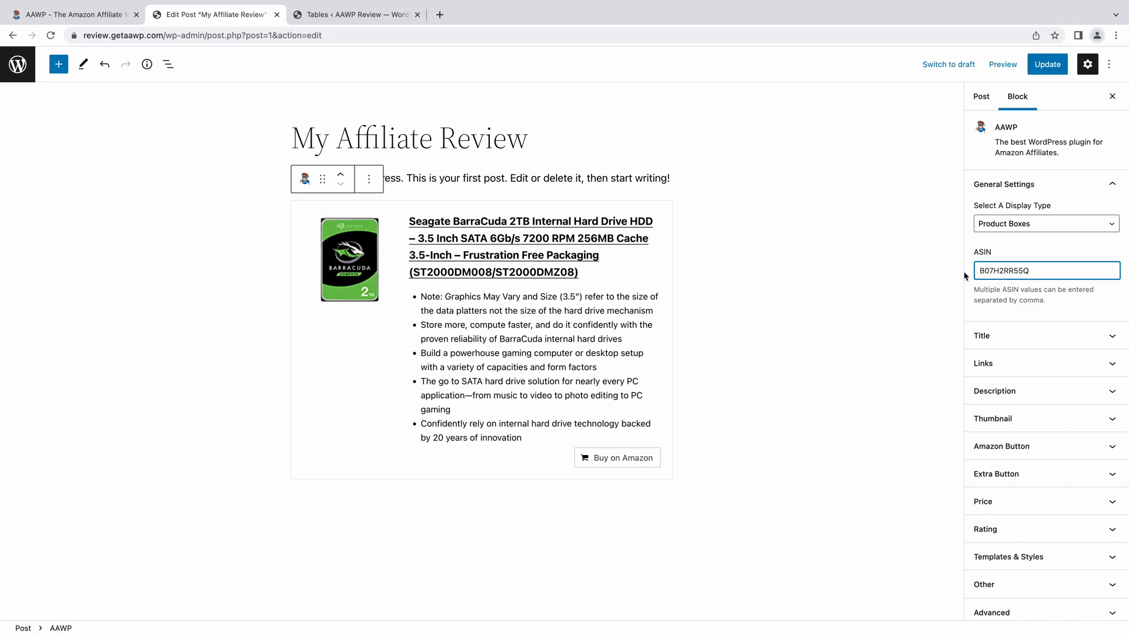
pyautogui.moveTo(742, 302)
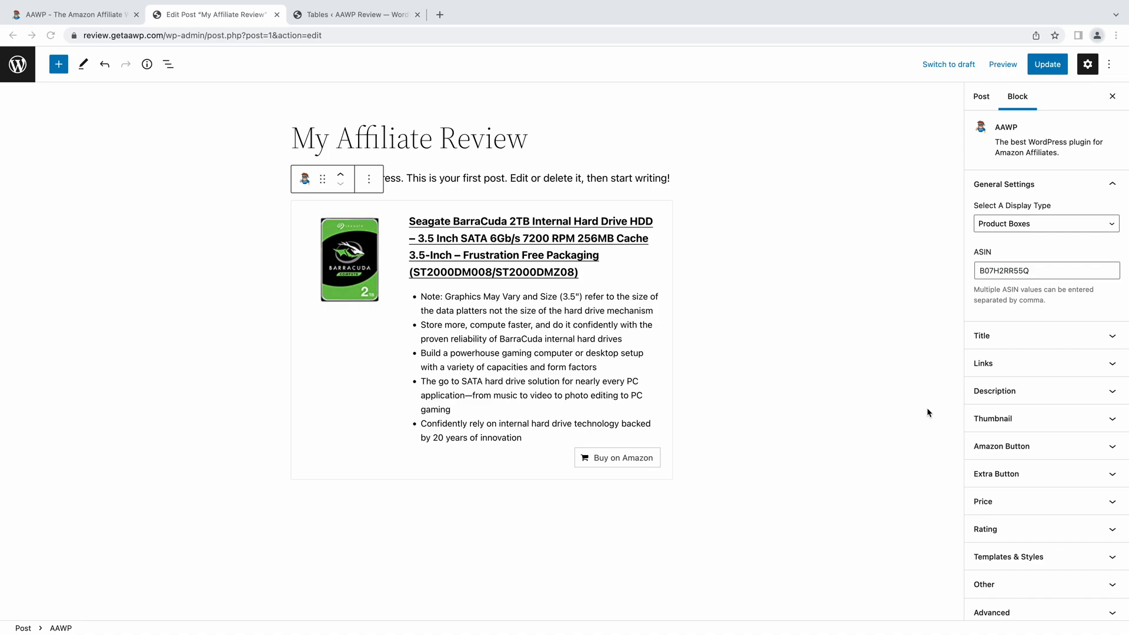
pyautogui.write('LG ultrafine 5k monitor')
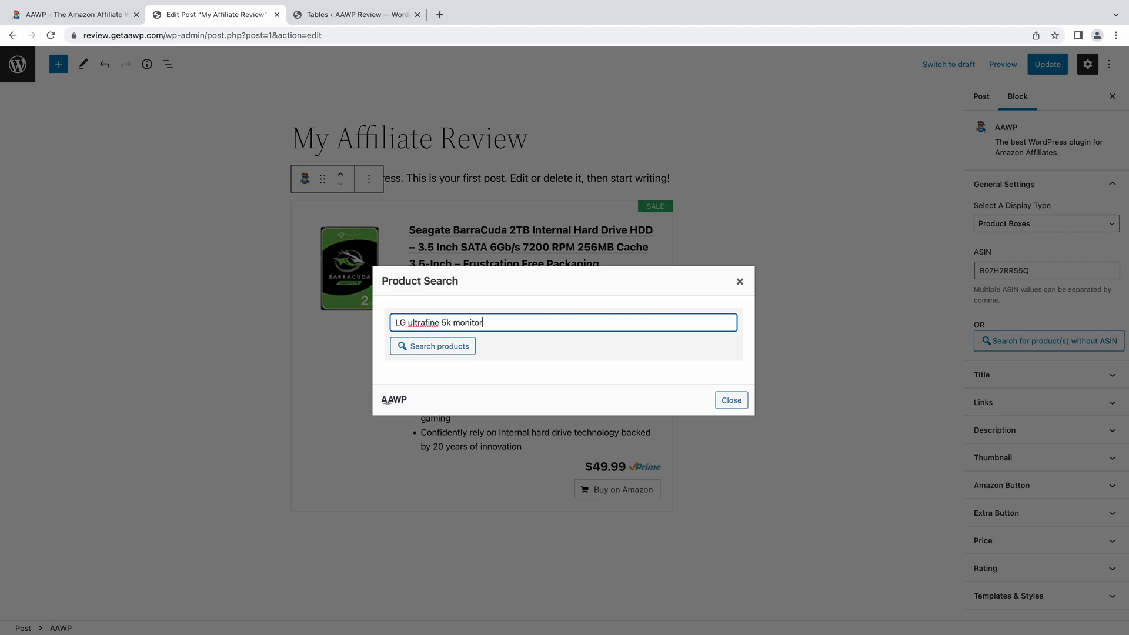
# Search Amazon for the LG ultrafine 5k monitor and give the box a custom title and description.
pyautogui.click(432, 346)
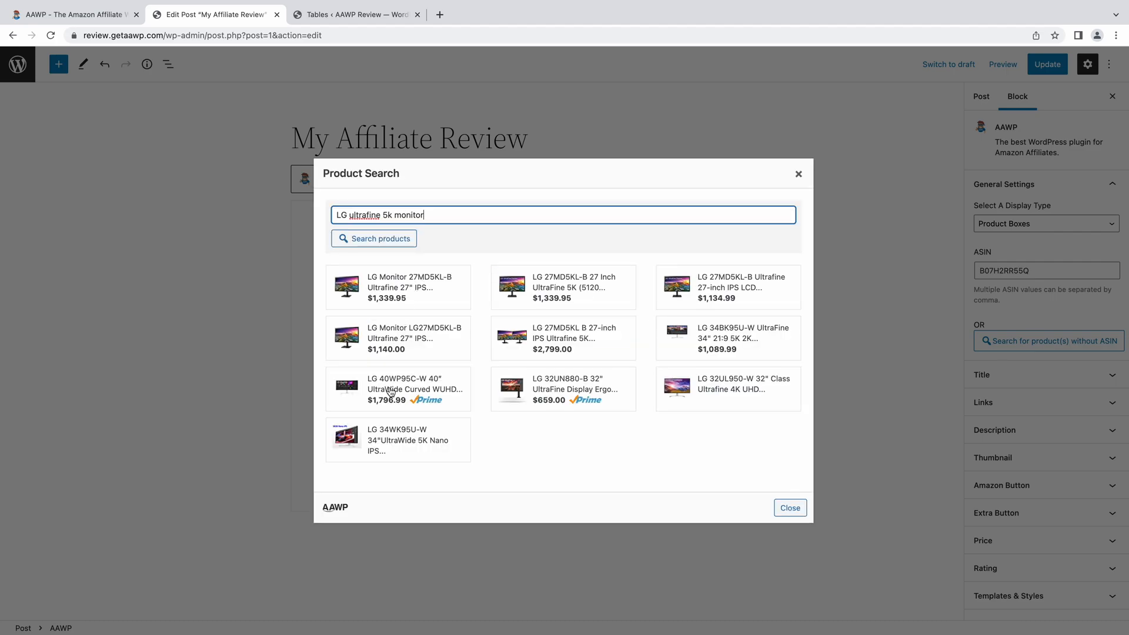
pyautogui.click(788, 508)
pyautogui.write('/')
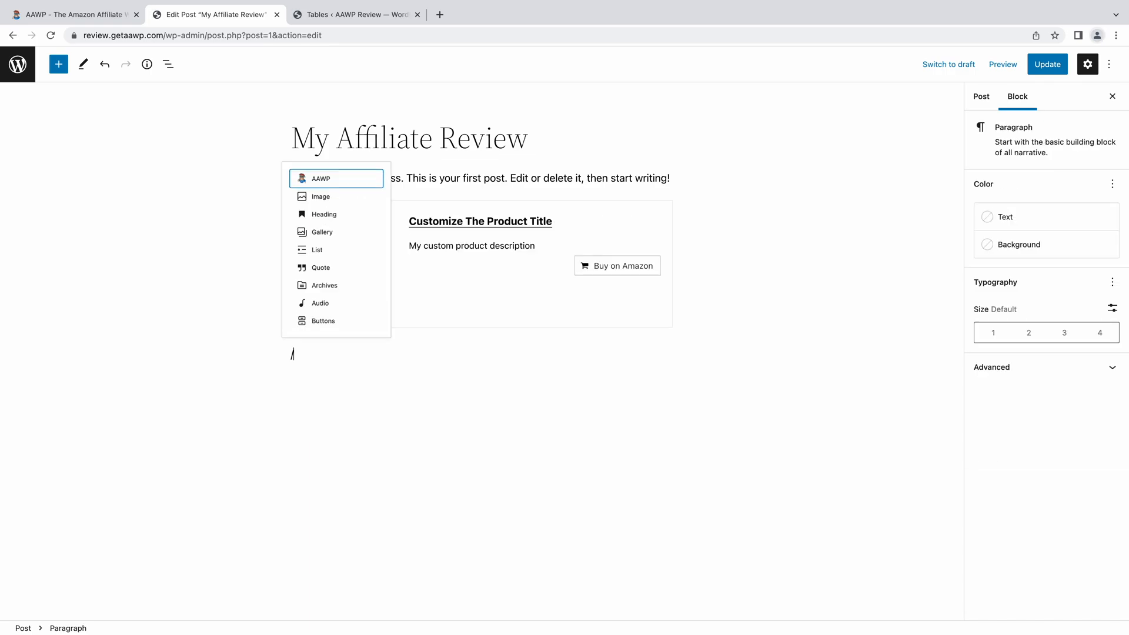
# Add an AAWP bestseller list for 'LG 4' monitors sorted by price, highest first.
pyautogui.click(321, 177)
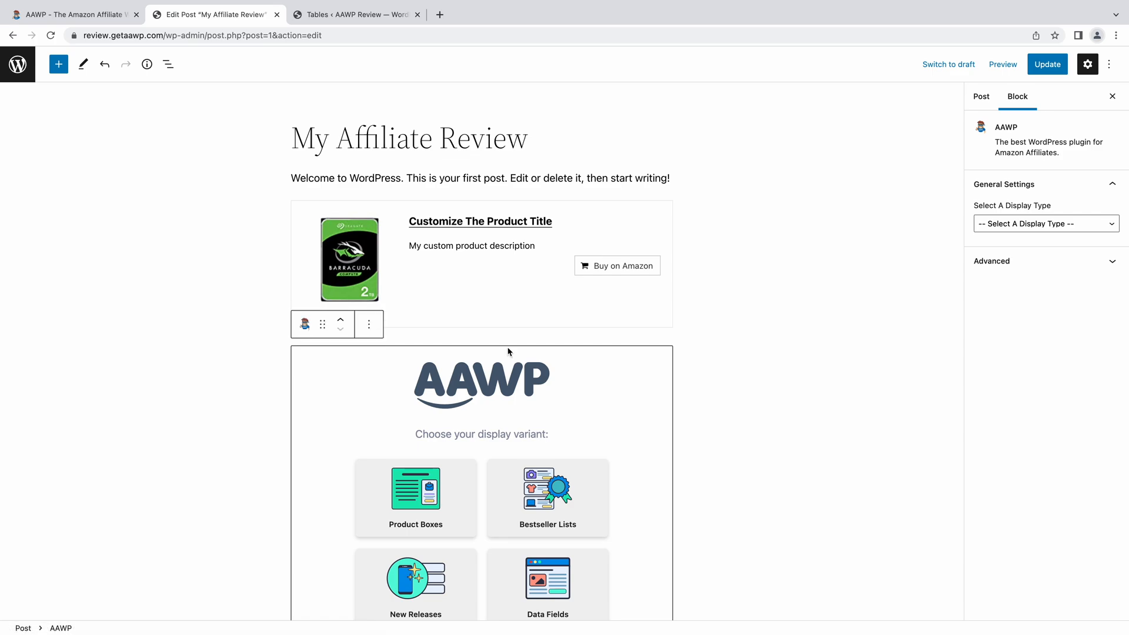
pyautogui.scroll(-3)
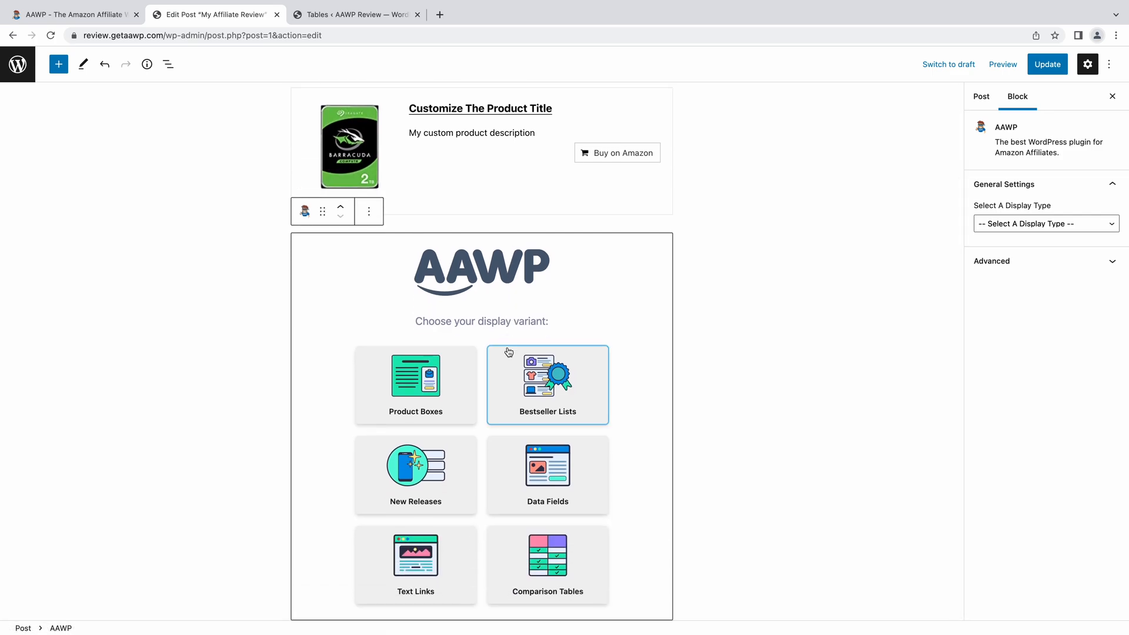
pyautogui.click(547, 383)
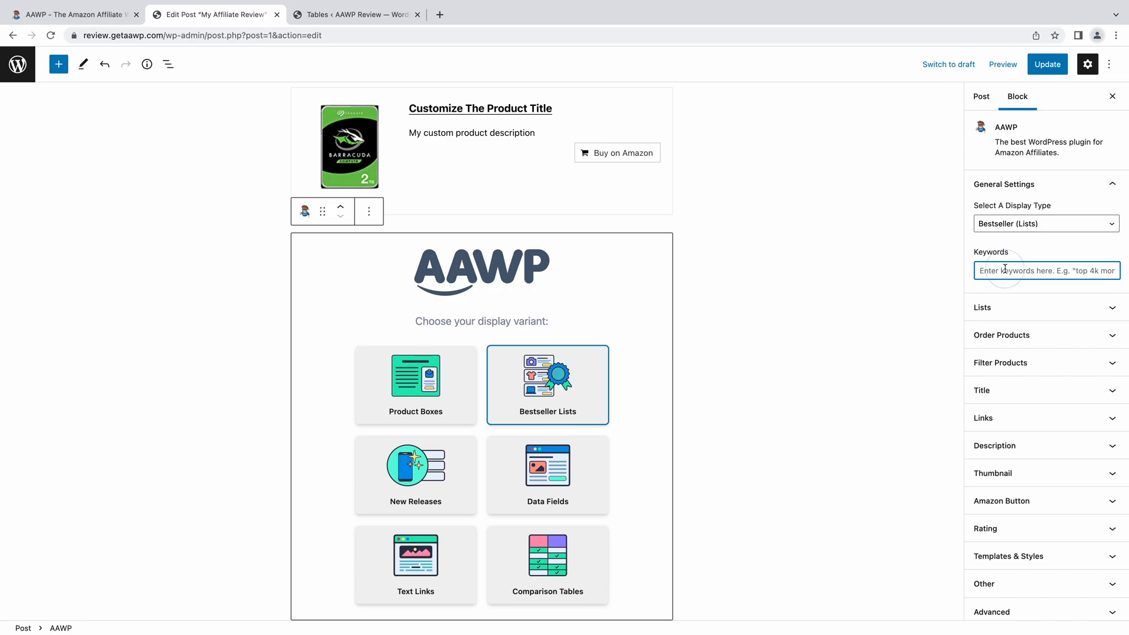
pyautogui.write('LG 4k monitors')
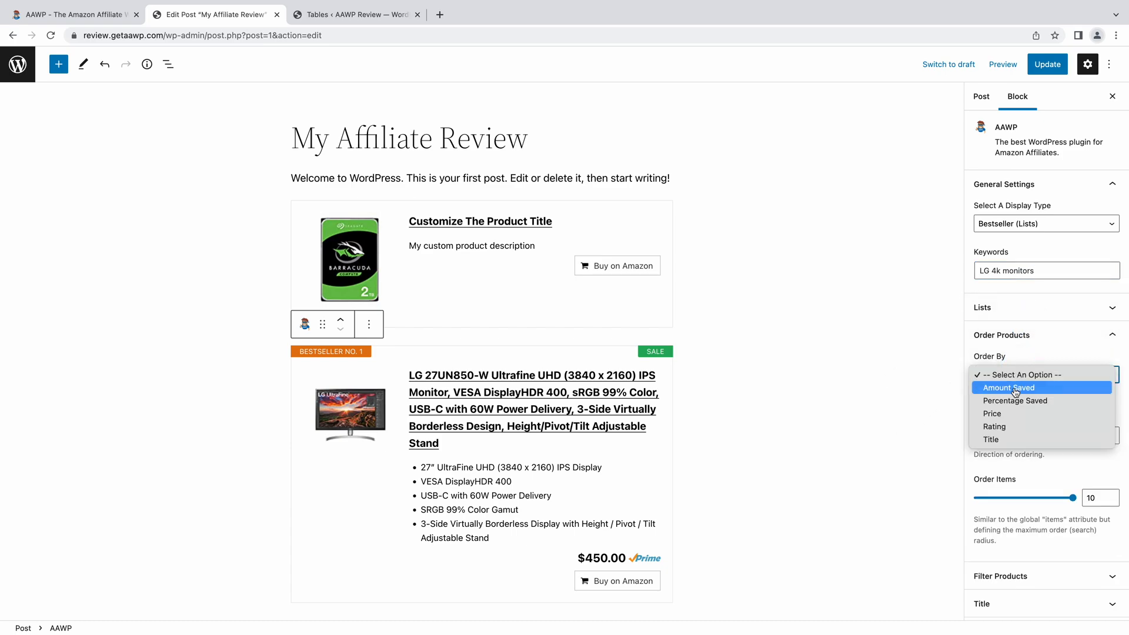
pyautogui.click(992, 412)
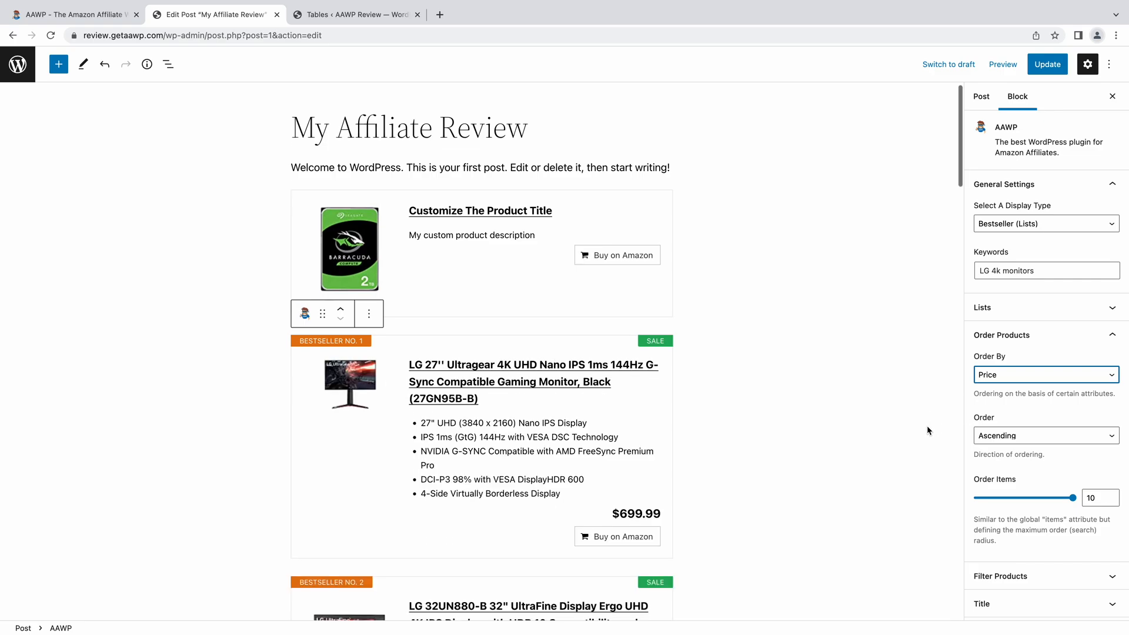
pyautogui.click(1044, 435)
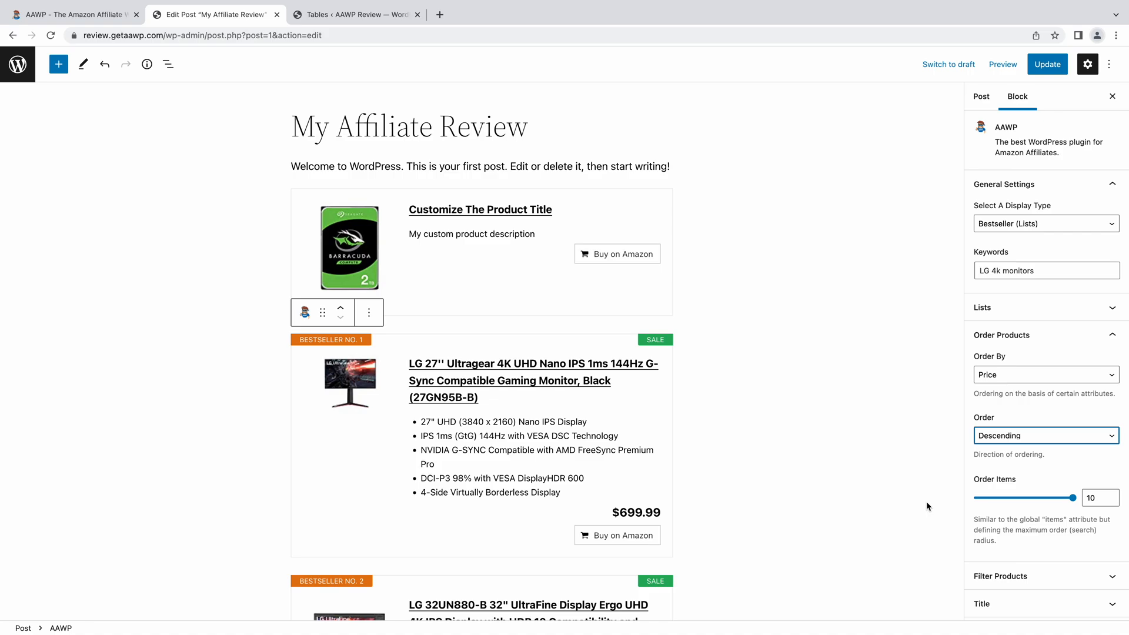
# Switch the block to the Comparison Tables variant and go to the saved AAWP Tables list.
pyautogui.scroll(-3)
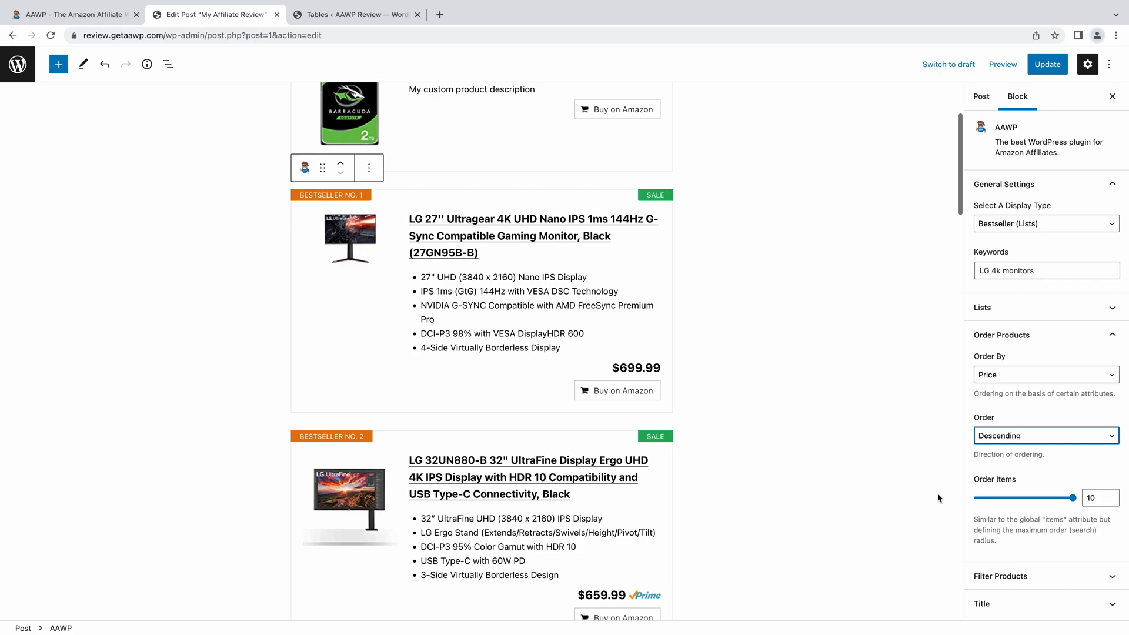
pyautogui.scroll(-3)
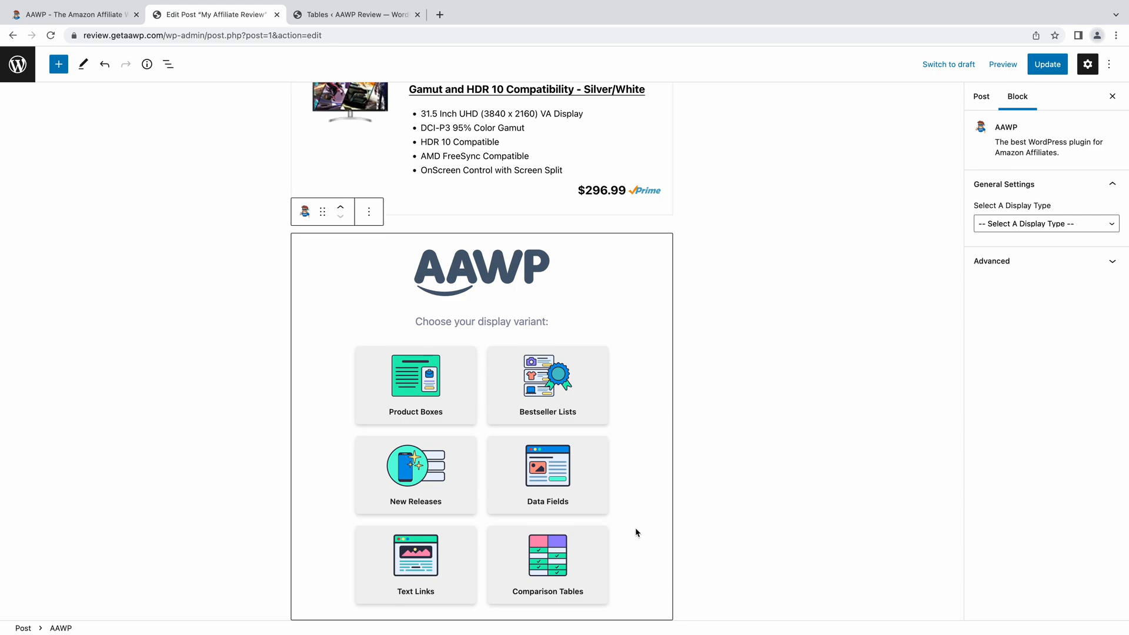
pyautogui.click(547, 564)
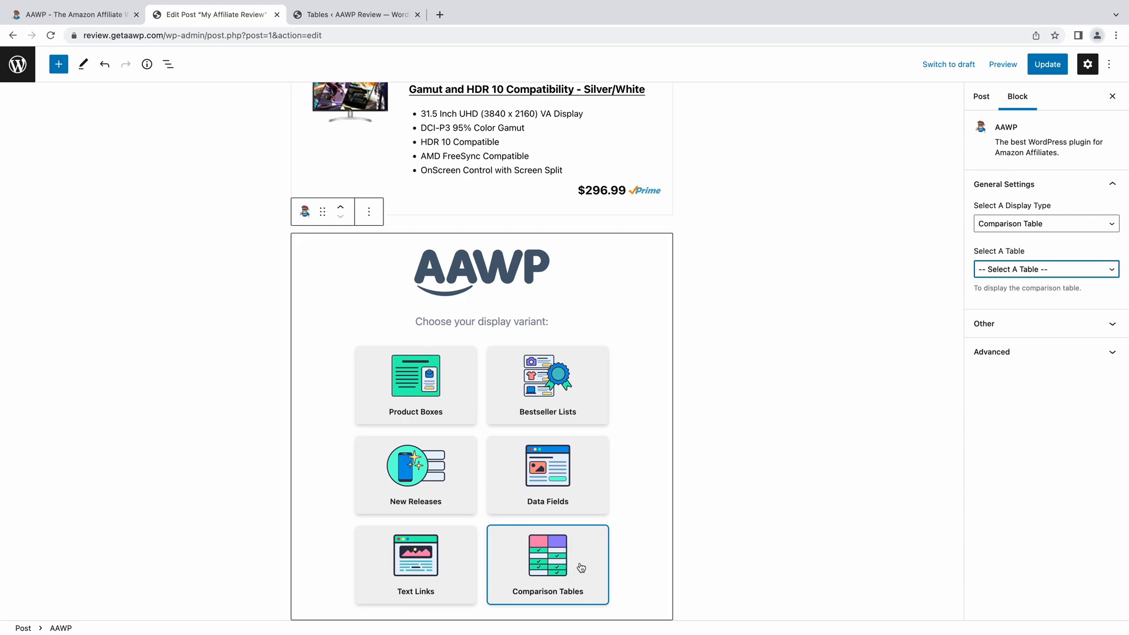
pyautogui.moveTo(421, 258)
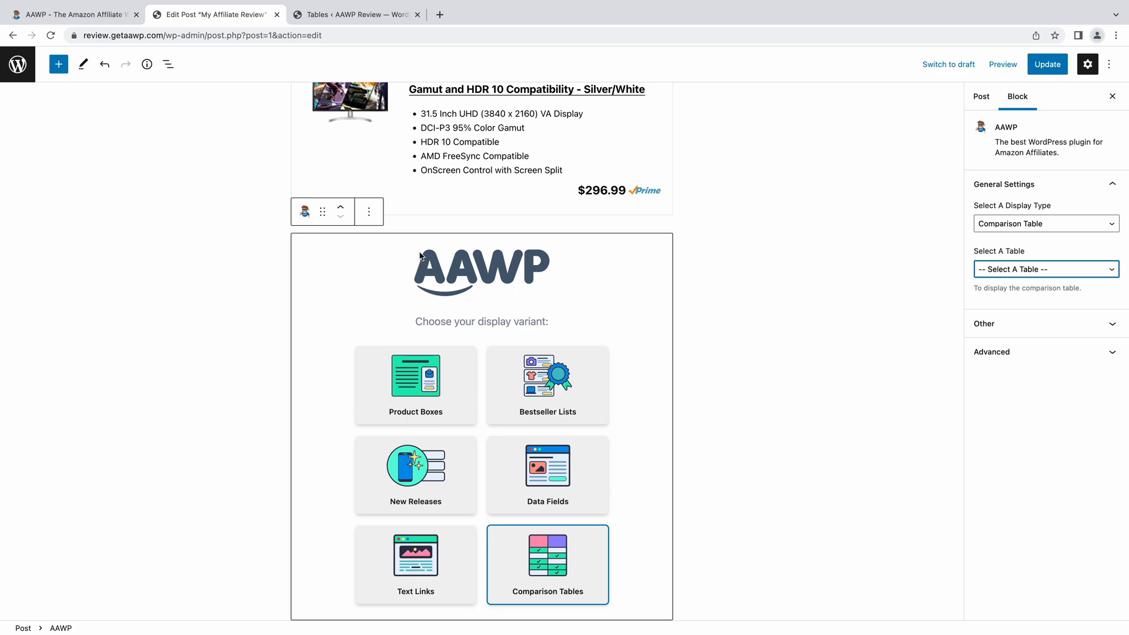
pyautogui.click(353, 14)
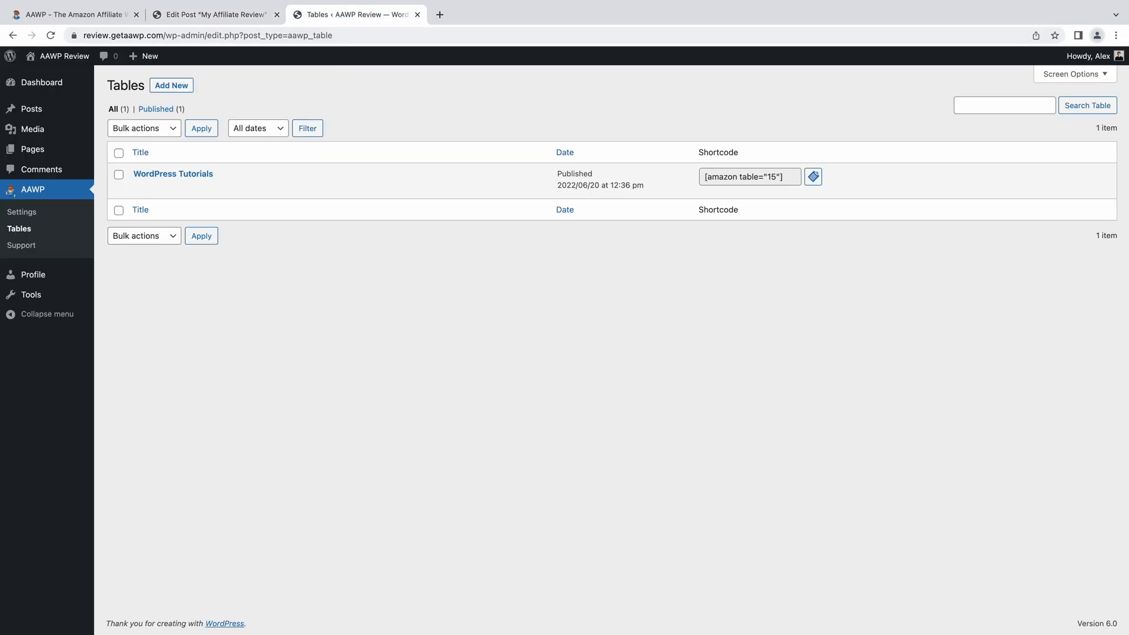
# Review the WordPress Tutorials table's rows and product, then return to the post editor.
pyautogui.click(172, 174)
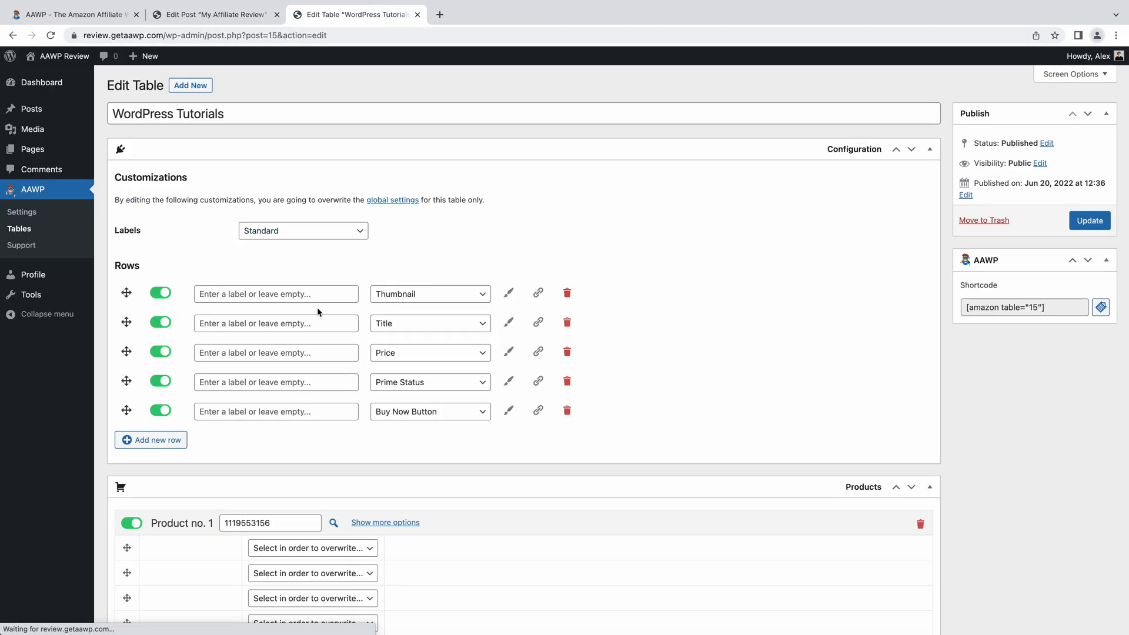
pyautogui.scroll(-3)
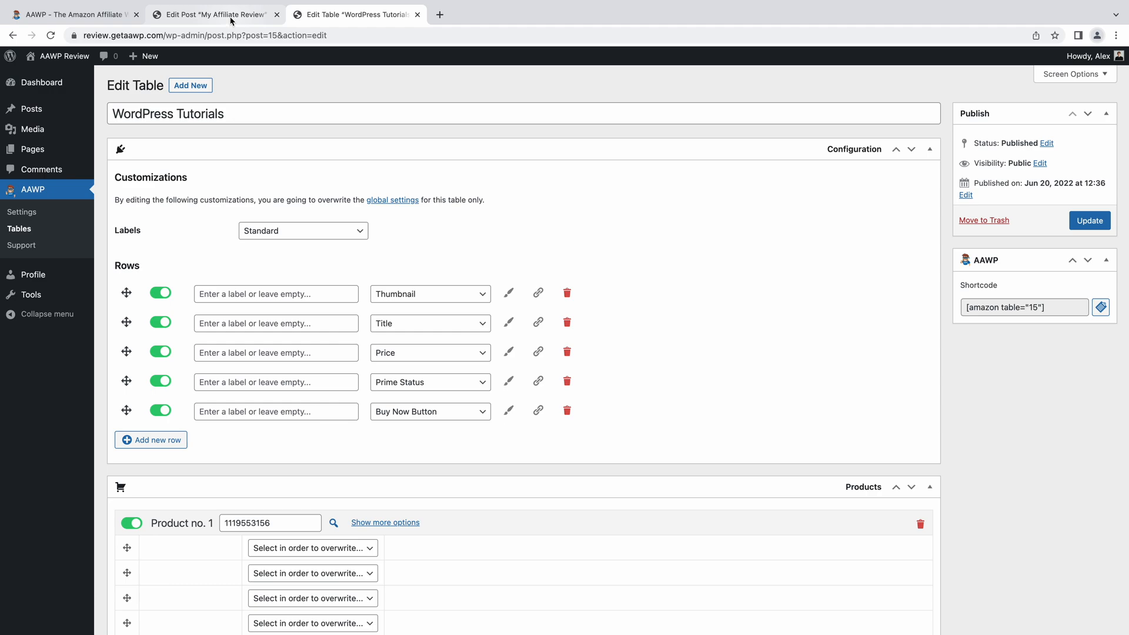
pyautogui.click(213, 14)
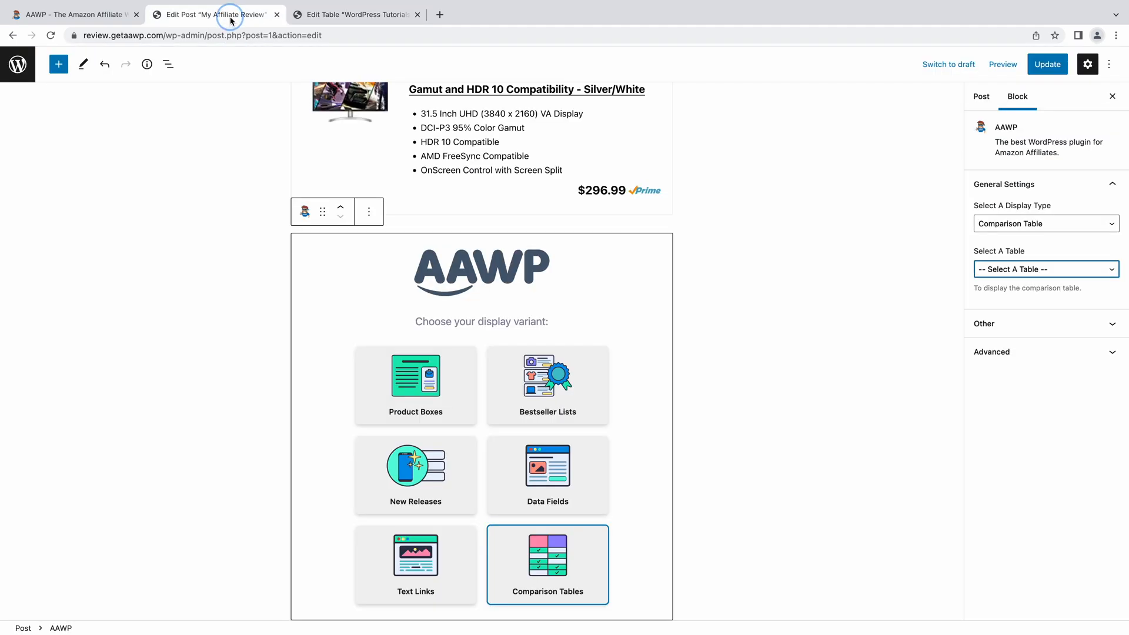
pyautogui.moveTo(537, 209)
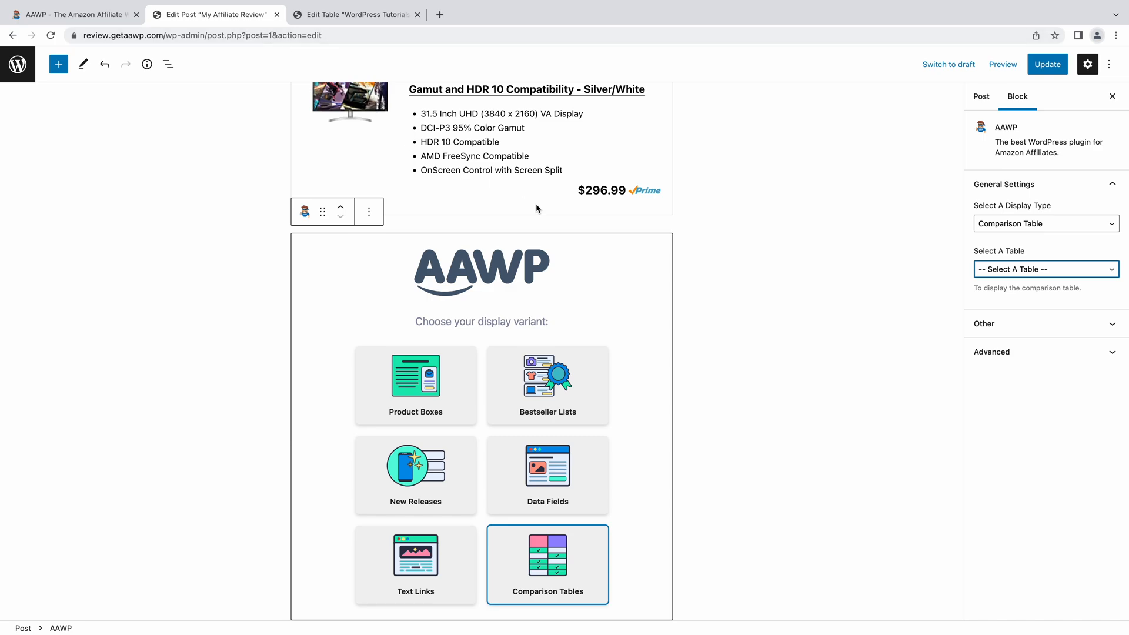
pyautogui.moveTo(1091, 287)
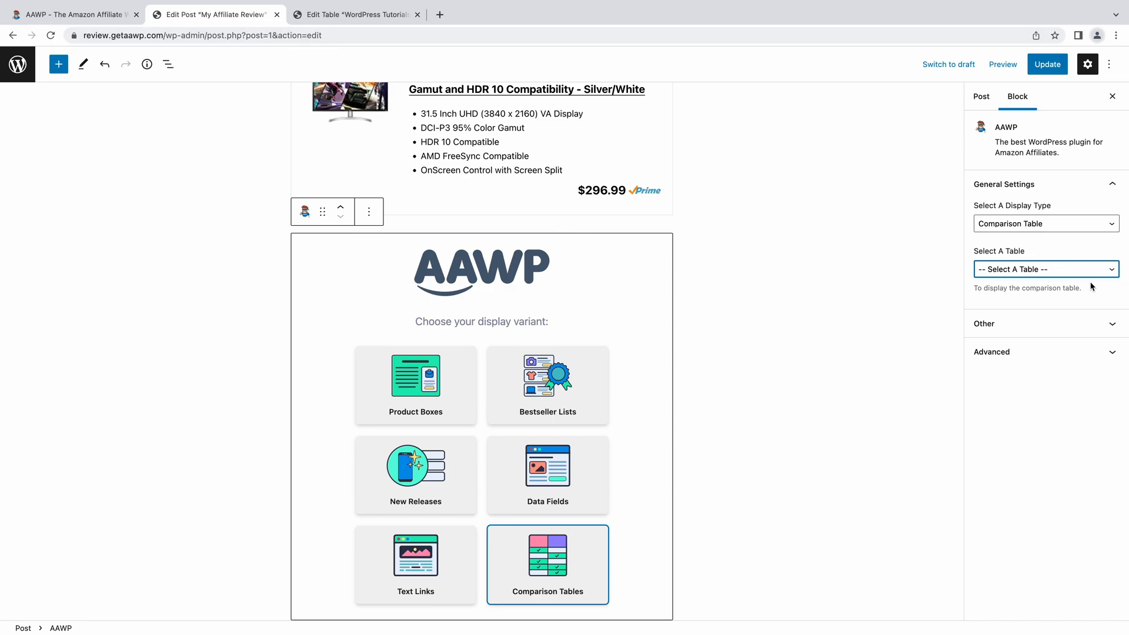
# Assign the WordPress Tutorials table to the comparison block and update the post.
pyautogui.click(1045, 268)
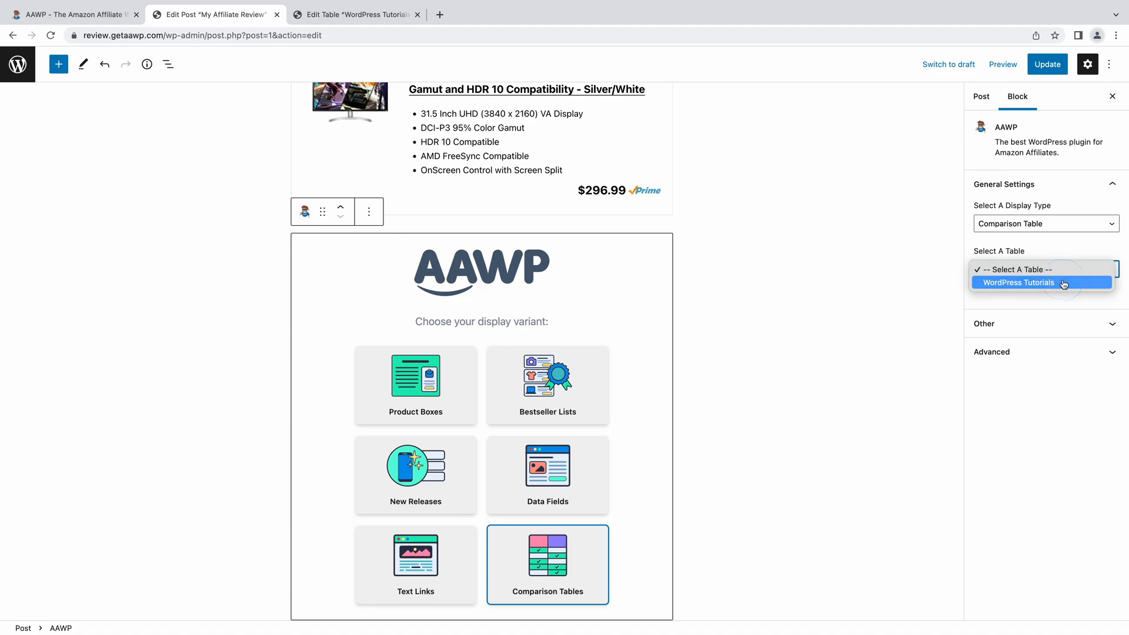
pyautogui.click(1019, 283)
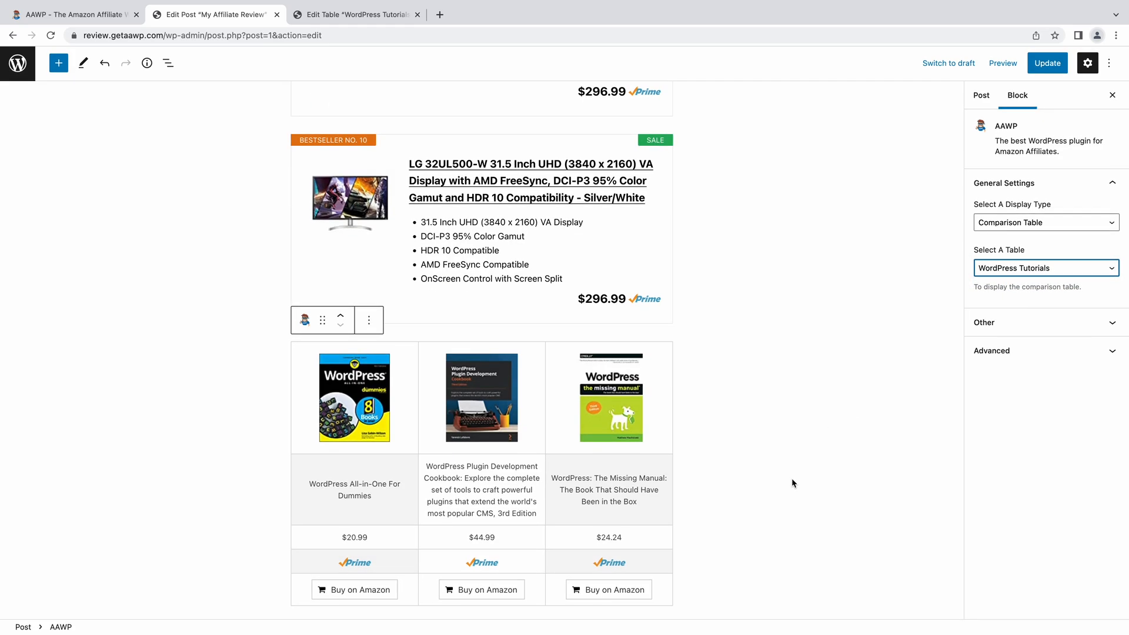
pyautogui.click(979, 95)
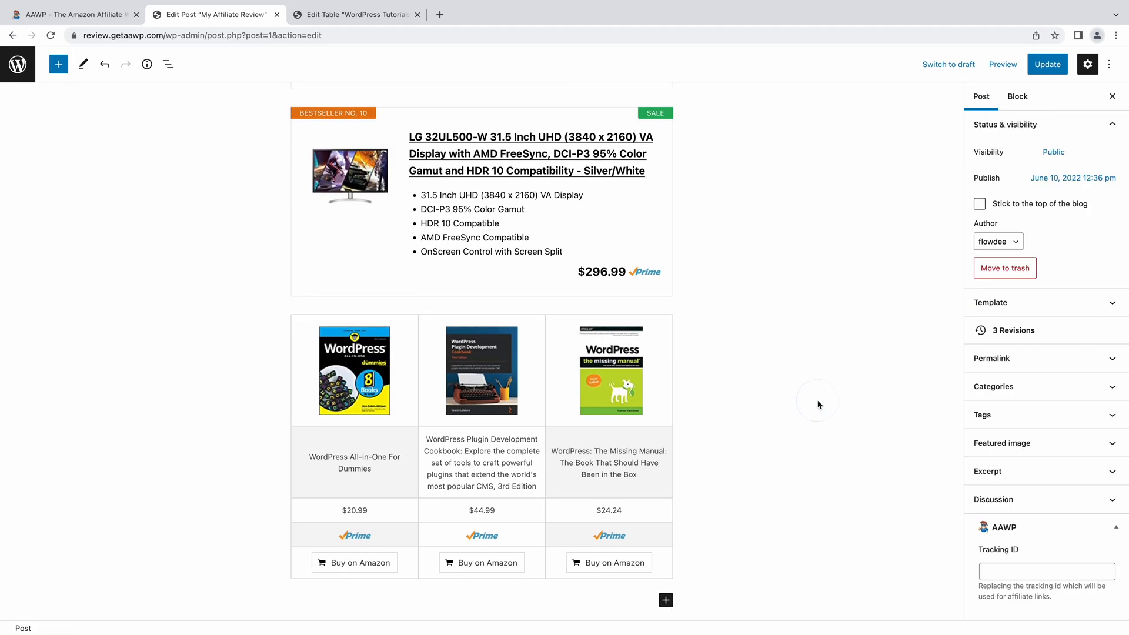
pyautogui.click(1047, 63)
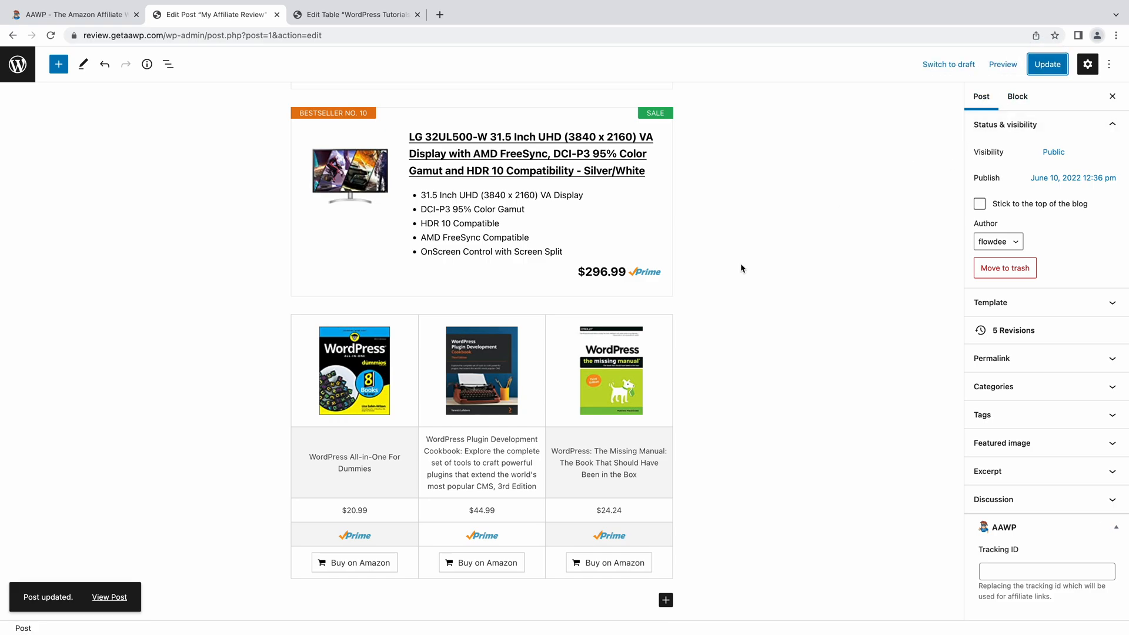
# View the live post with the comparison table, then return to the AAWP website.
pyautogui.click(108, 598)
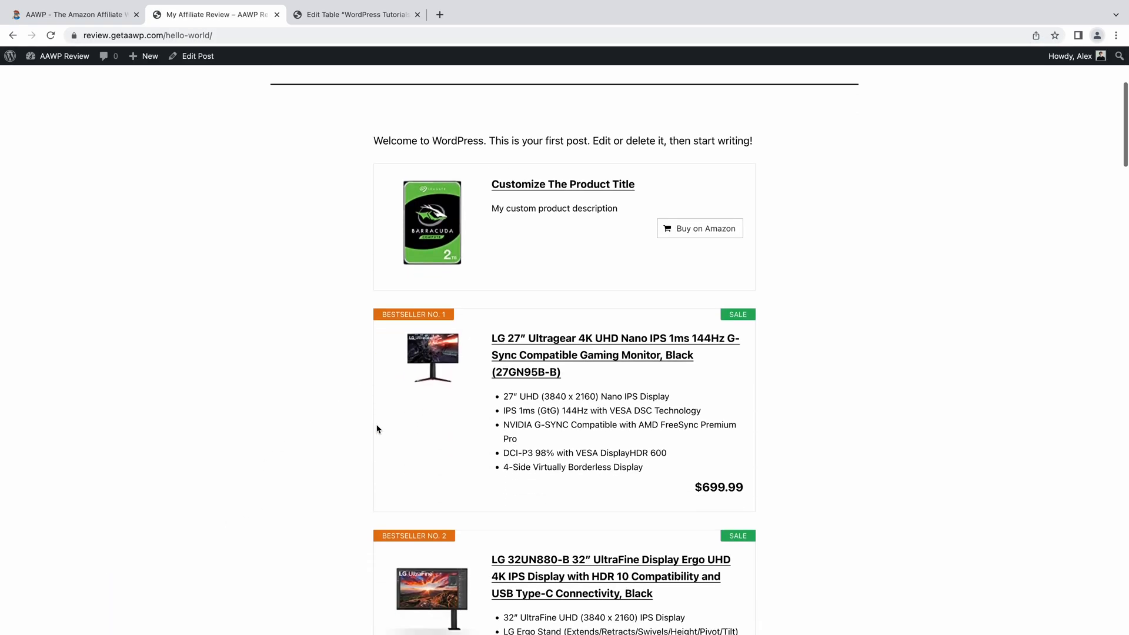
pyautogui.scroll(-3)
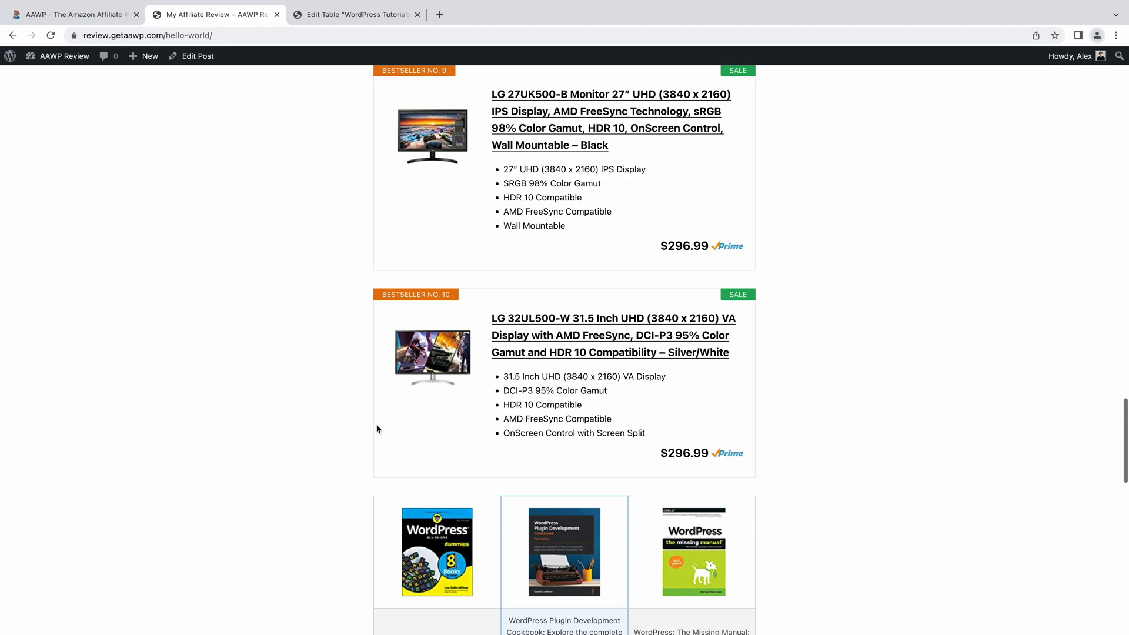
pyautogui.click(71, 14)
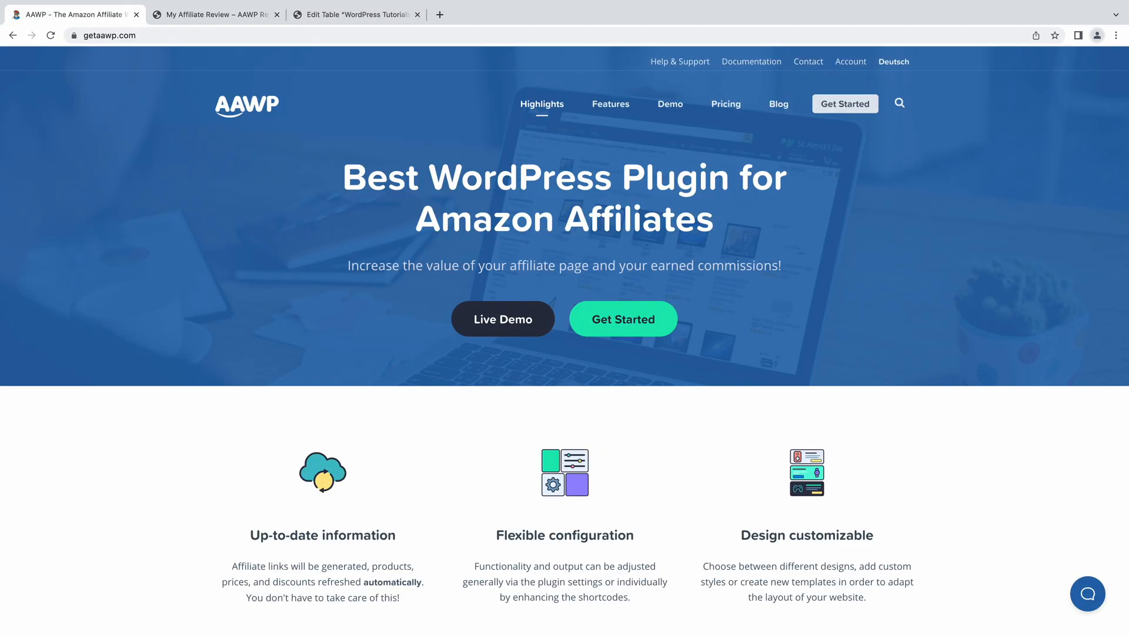